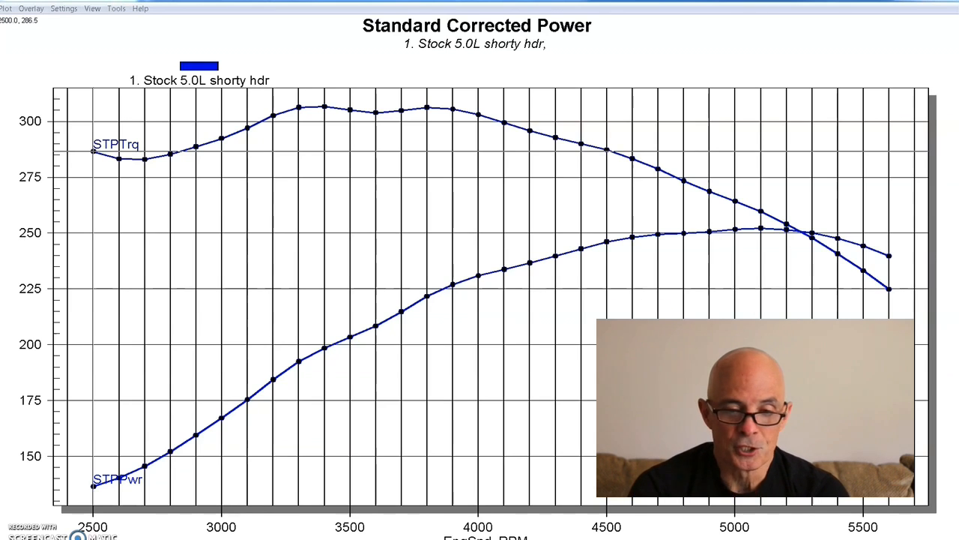
mouse_move(774, 242)
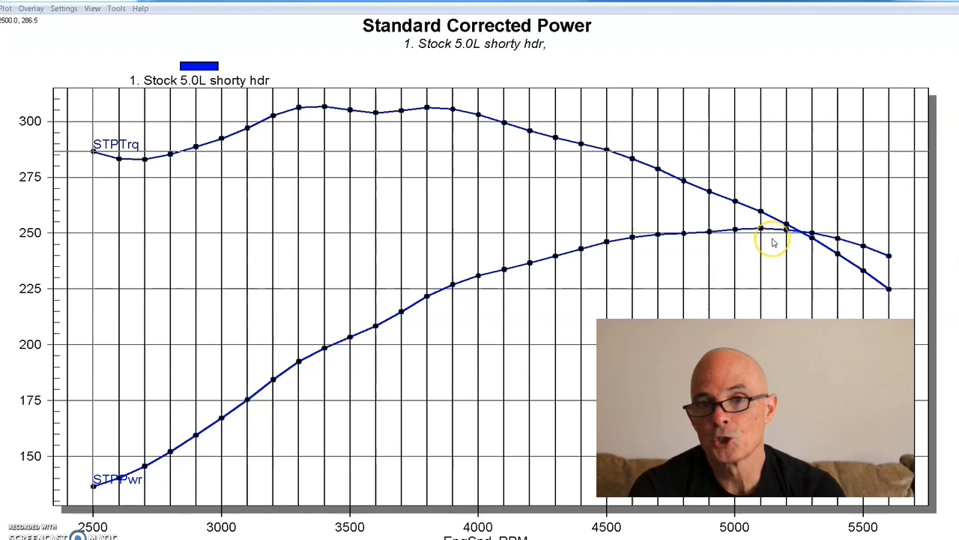
mouse_move(773, 242)
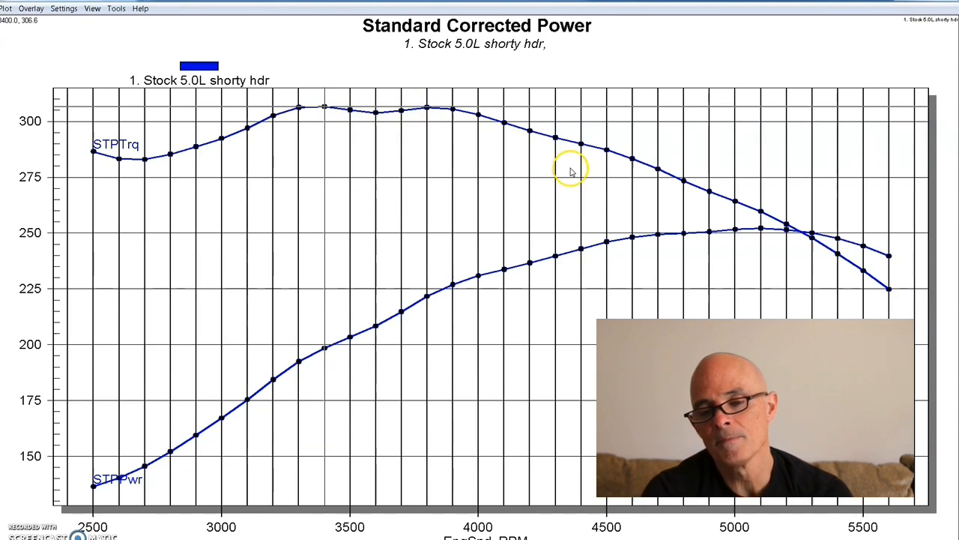
mouse_move(692, 266)
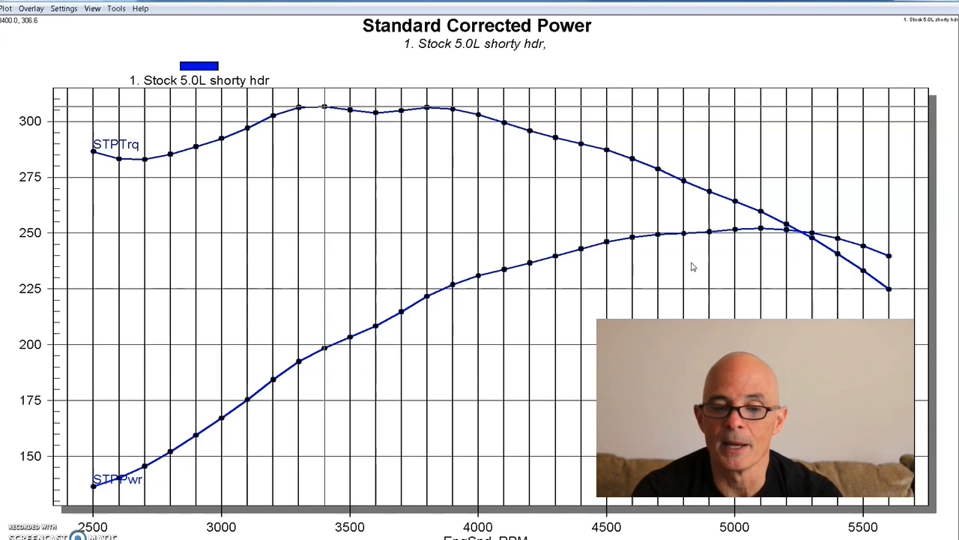
mouse_move(45, 20)
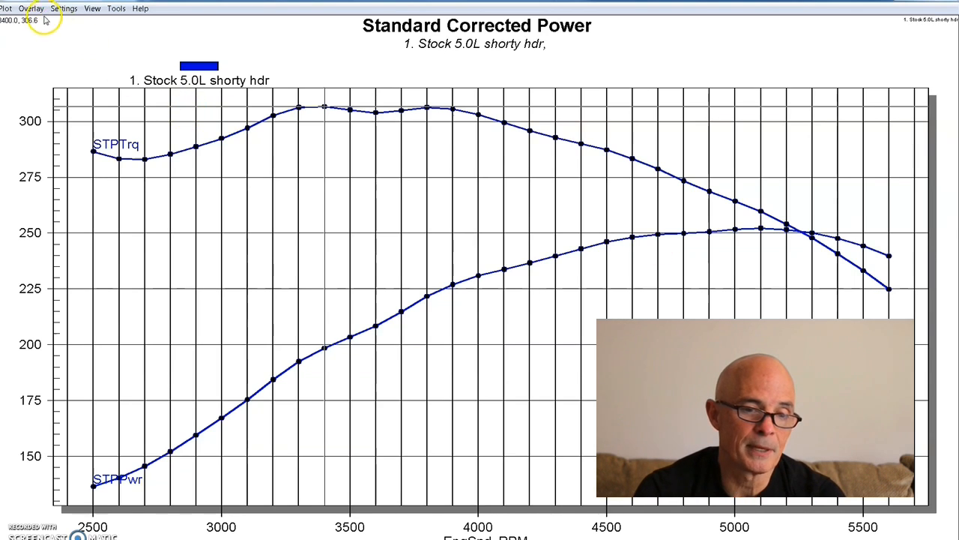
Overlay the 2. Headers run on the stock 5.0L shorty-header torque and power curves
click(31, 9)
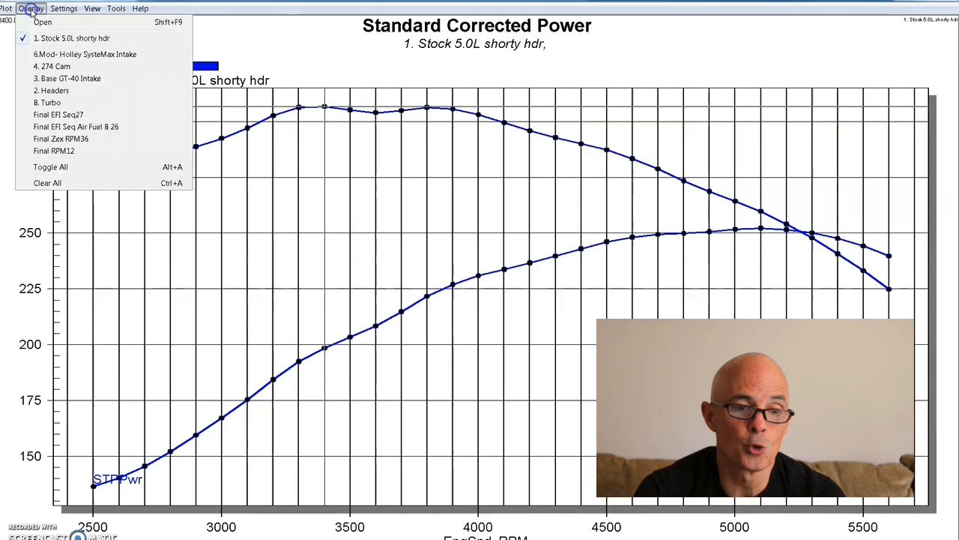
click(51, 90)
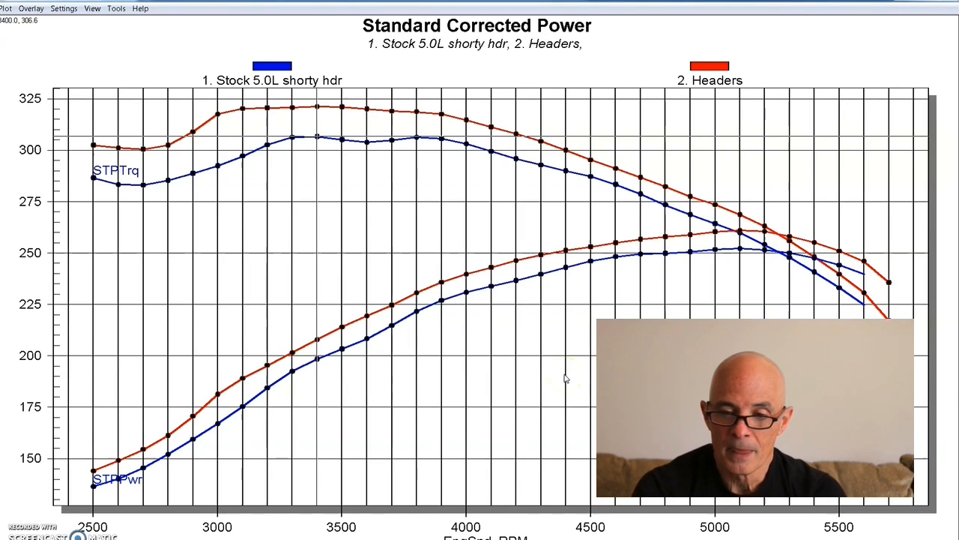
mouse_move(347, 253)
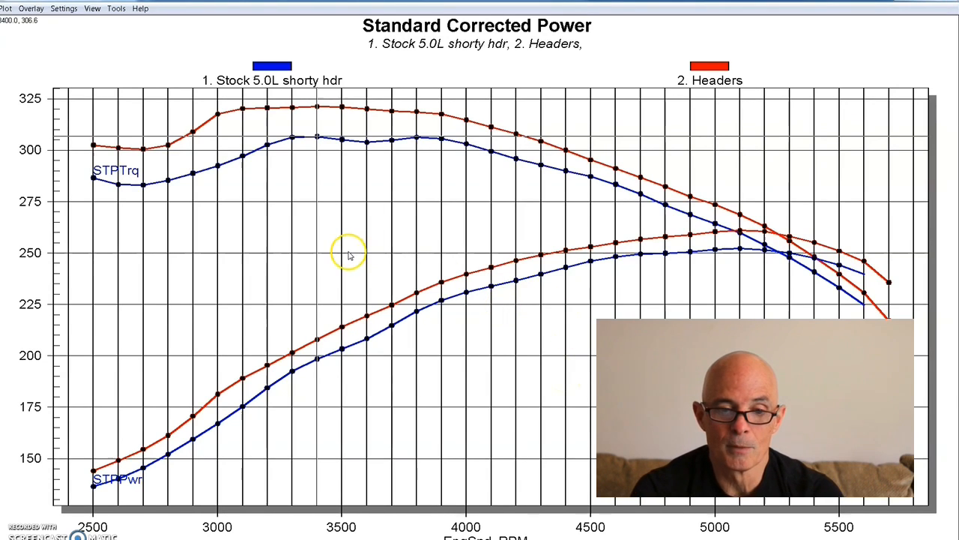
mouse_move(241, 216)
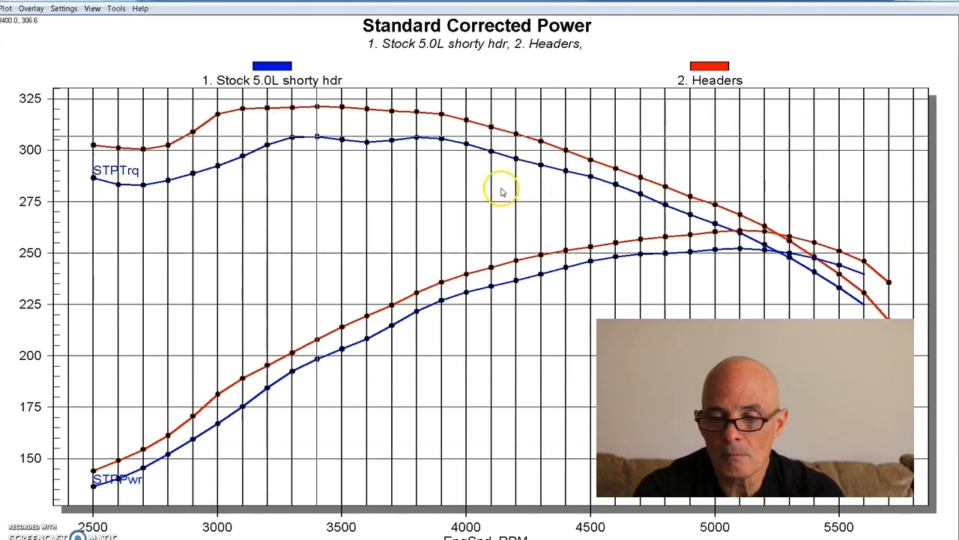
mouse_move(764, 232)
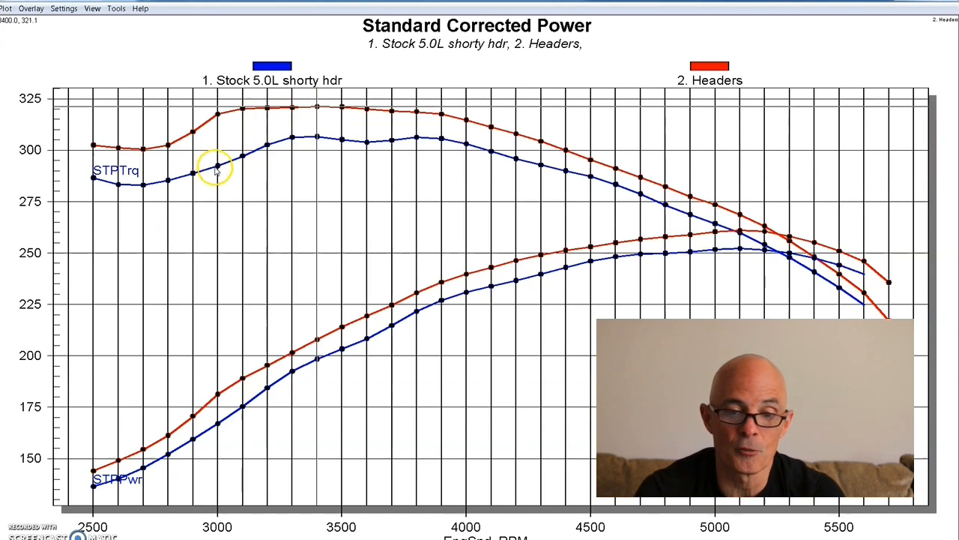
mouse_move(129, 83)
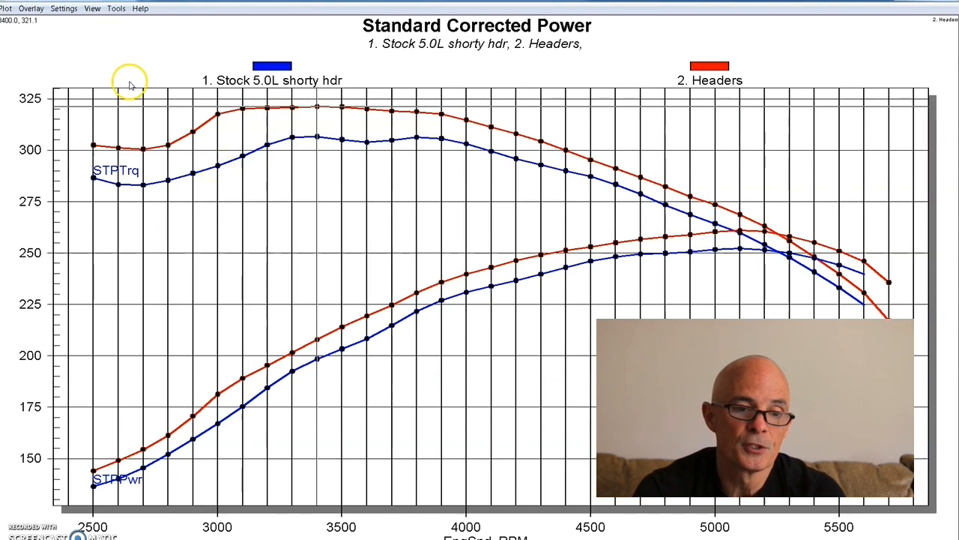
Start browsing the saved test runs via Overlay > Open to find the Base GT-40 Intake run
click(30, 9)
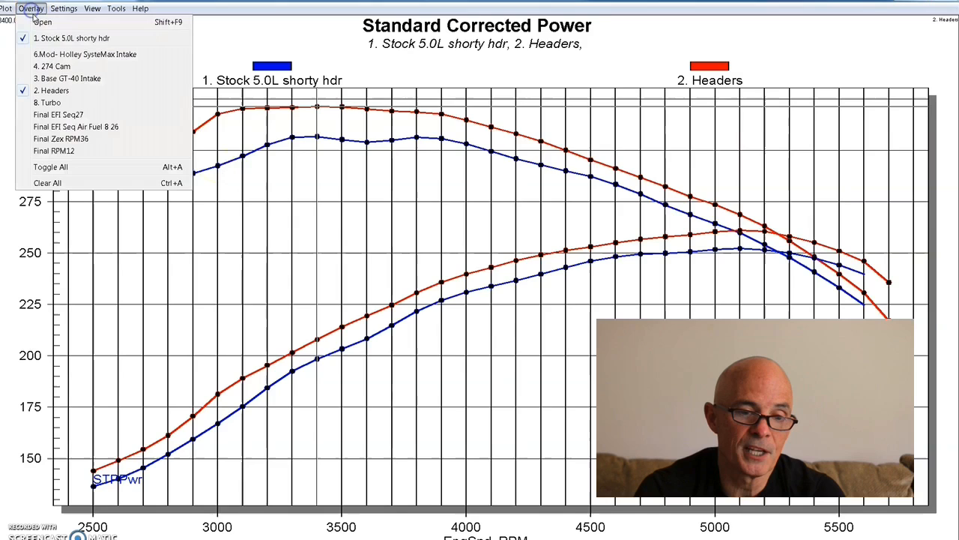
click(42, 21)
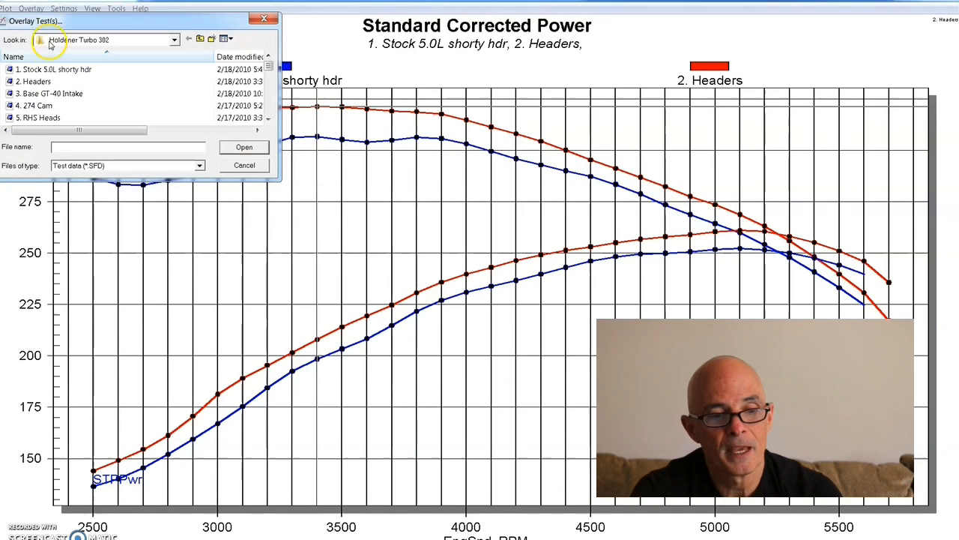
mouse_move(52, 93)
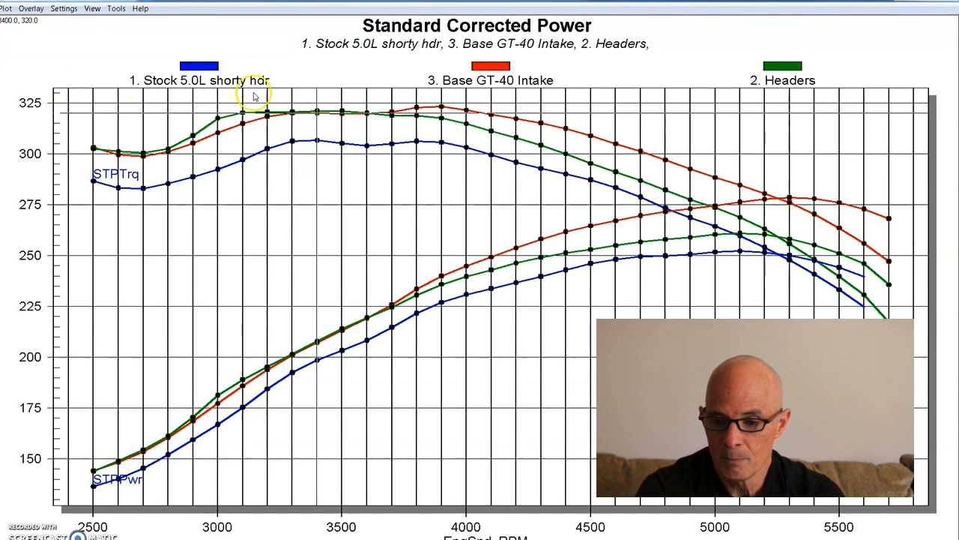
mouse_move(787, 195)
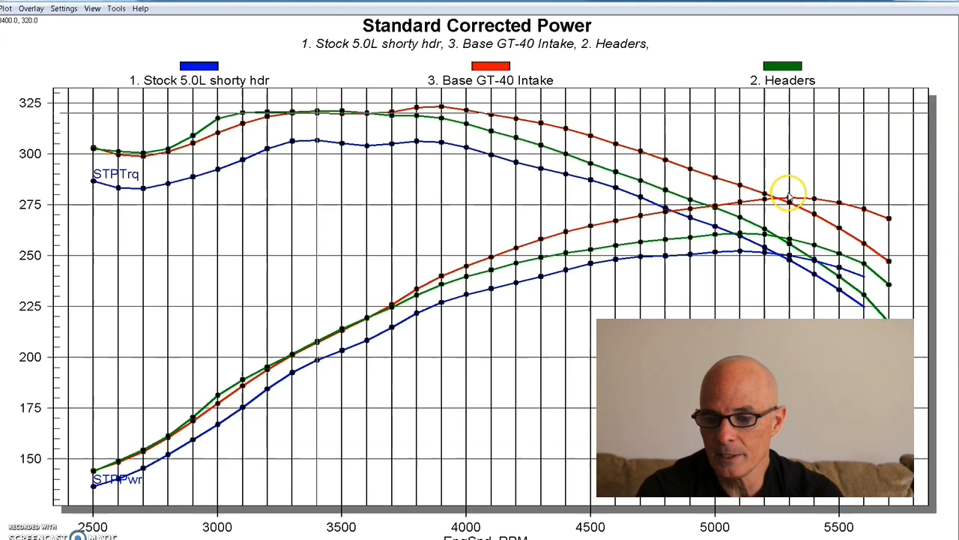
mouse_move(792, 198)
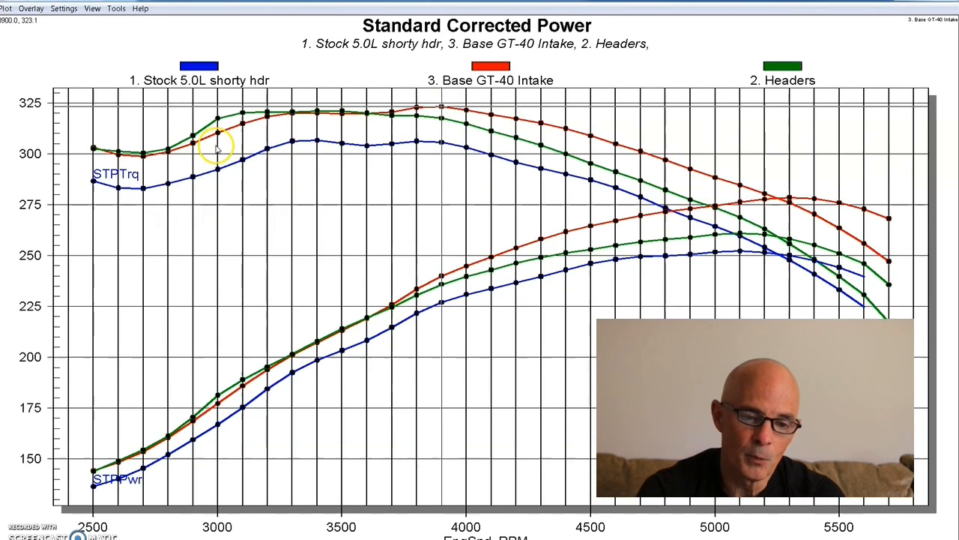
mouse_move(222, 132)
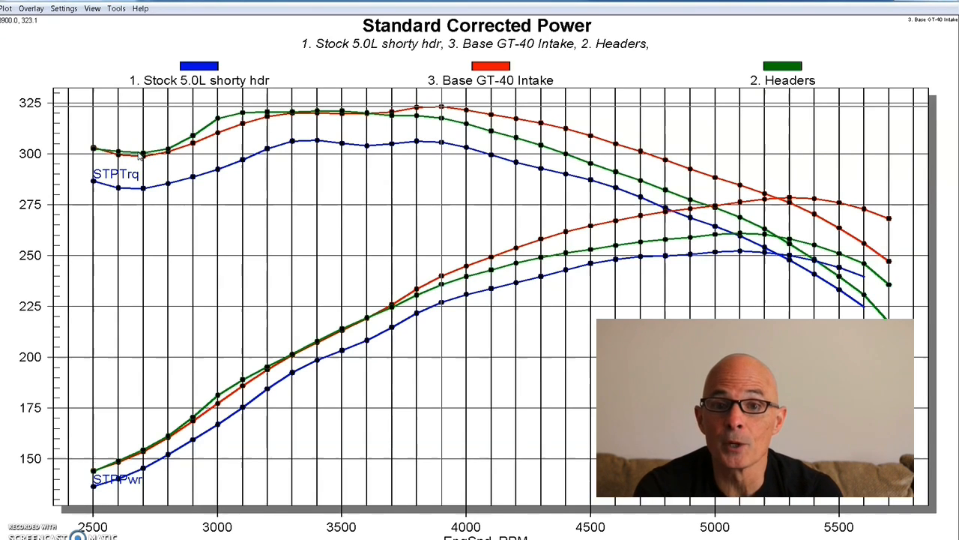
mouse_move(219, 246)
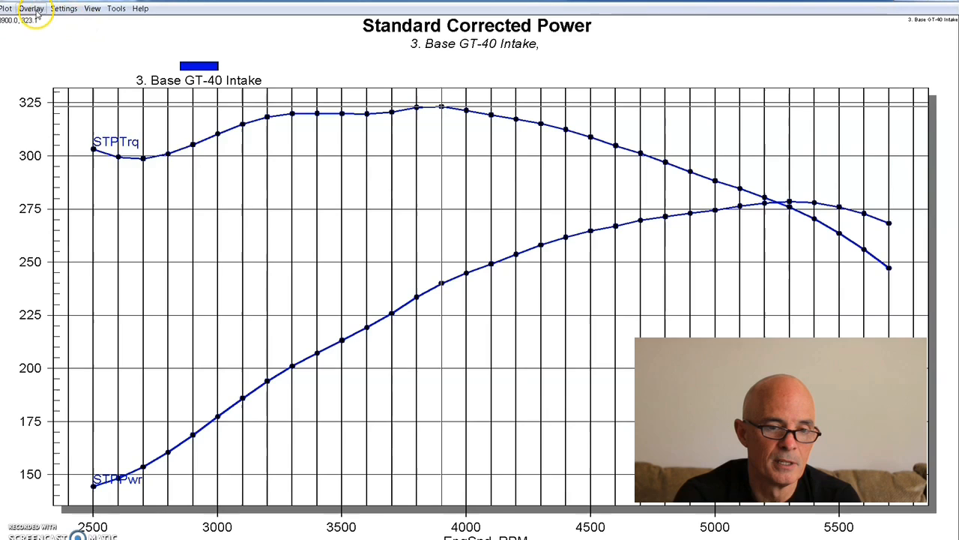
Toggle the Stock 5.0L shorty hdr overlay on and back off the graph
click(30, 9)
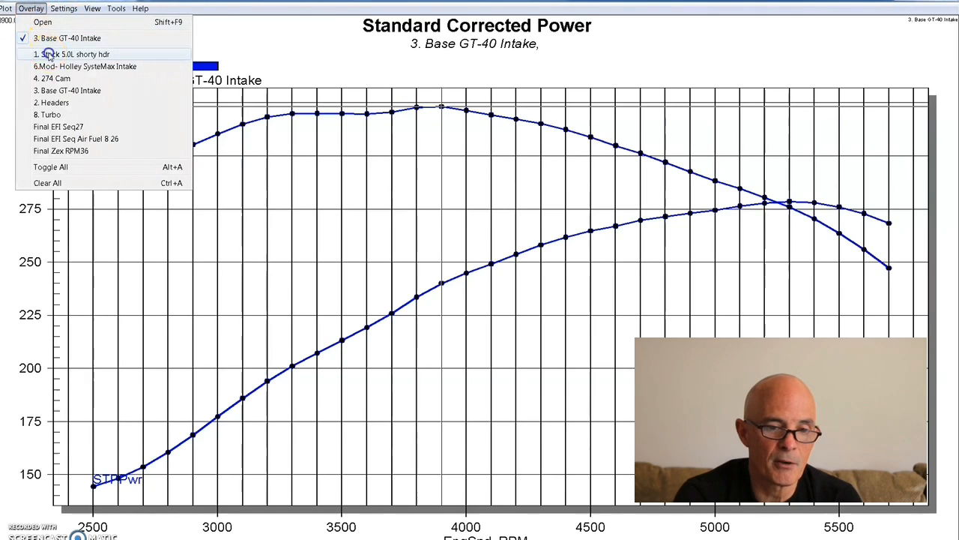
click(72, 54)
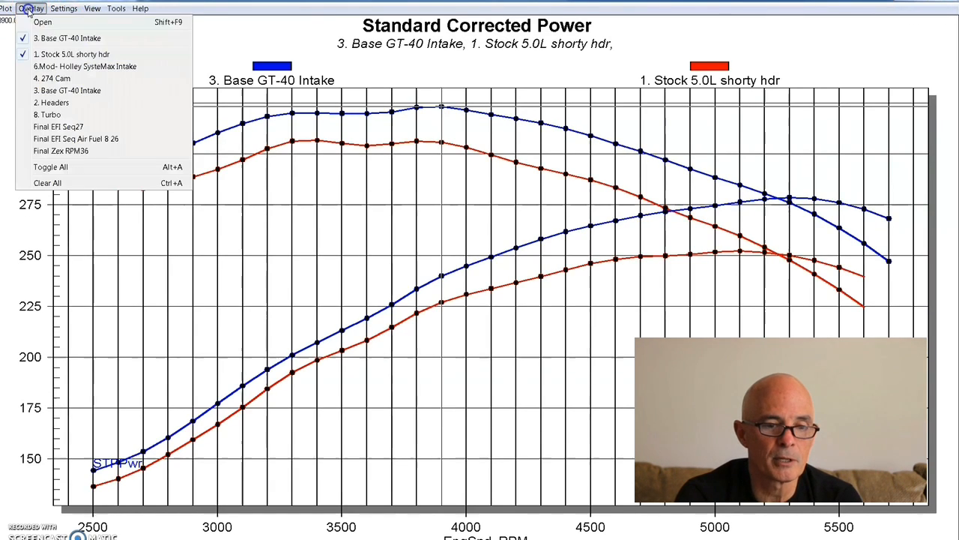
click(72, 54)
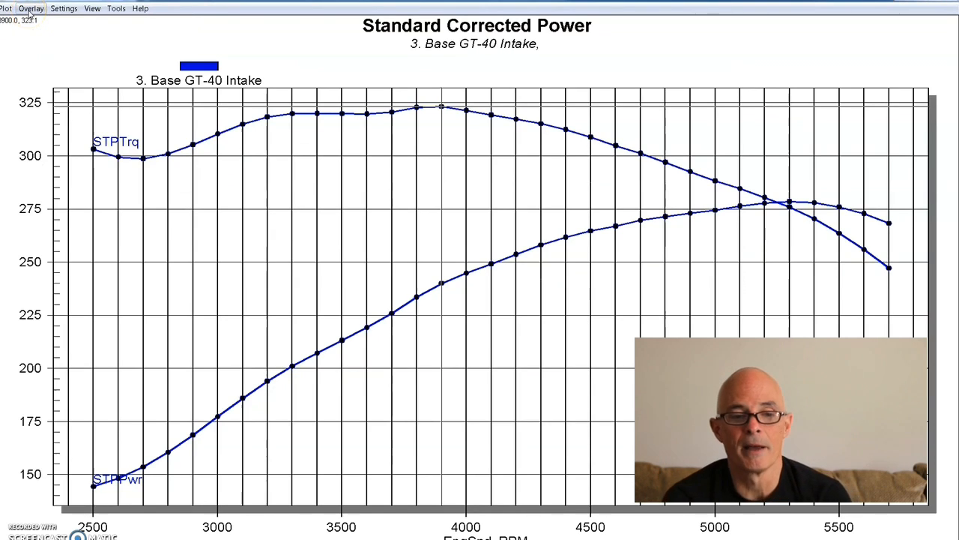
Load the 4 274 Cam test file as an overlay on the Base GT-40 Intake curves
click(30, 9)
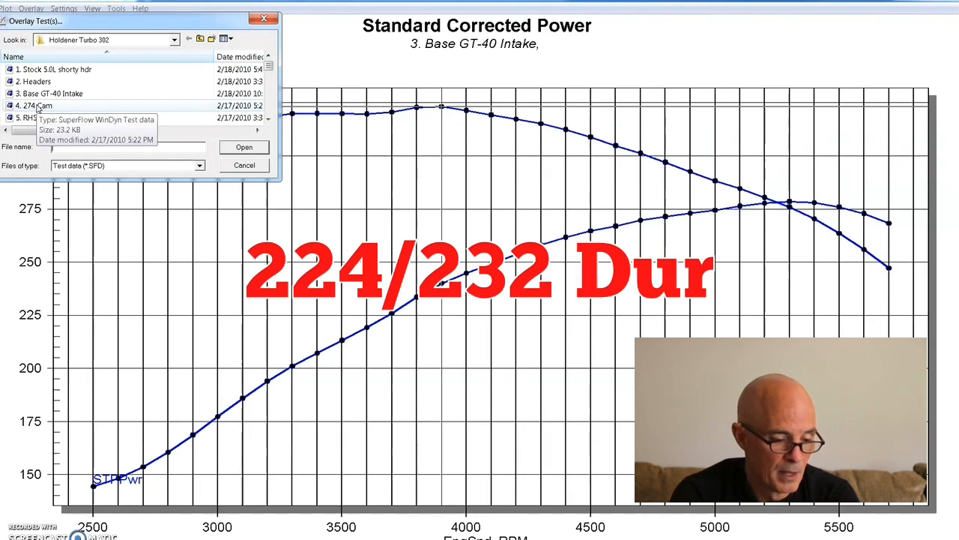
click(36, 105)
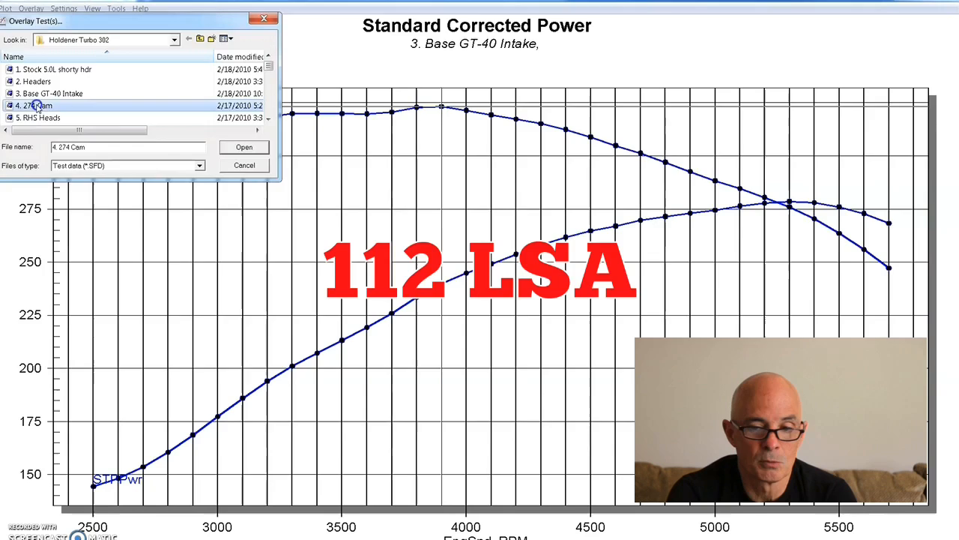
click(243, 146)
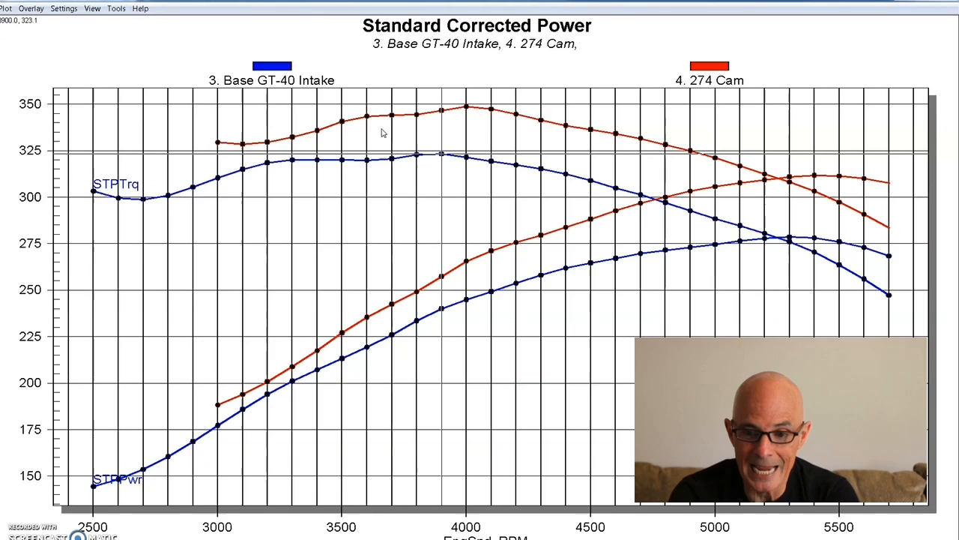
mouse_move(516, 166)
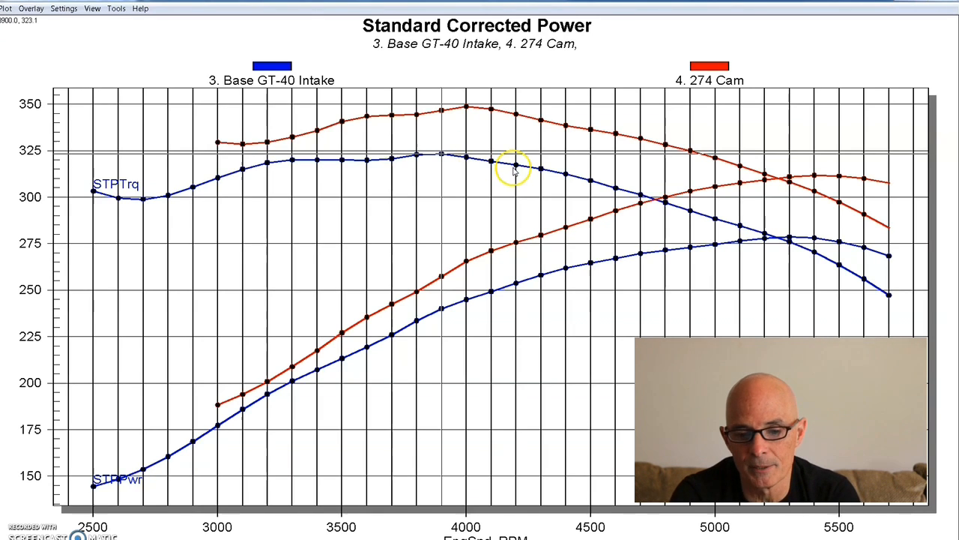
mouse_move(749, 288)
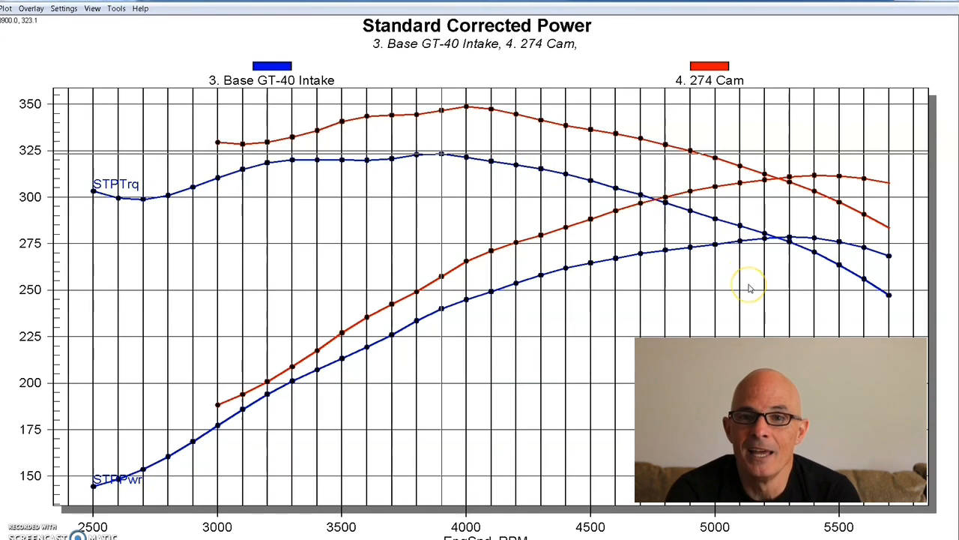
mouse_move(749, 288)
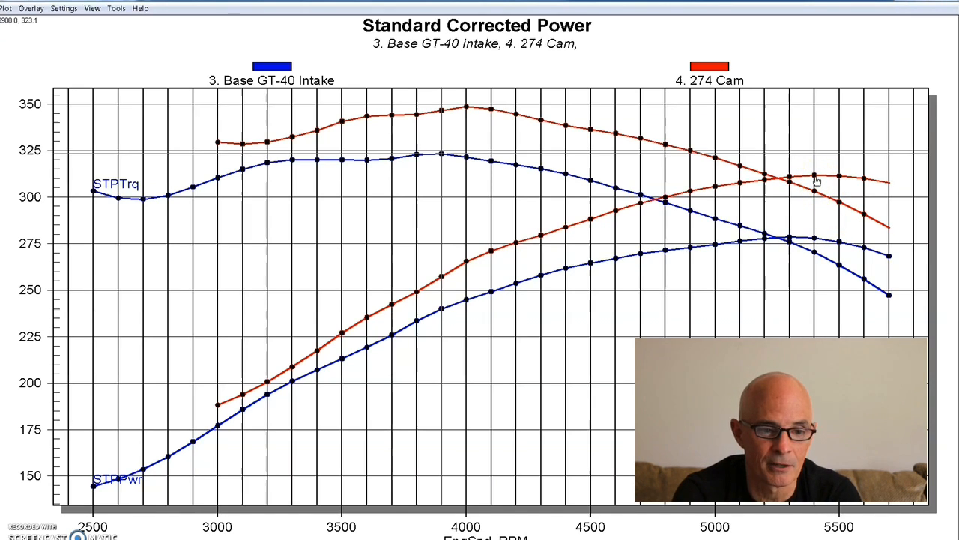
mouse_move(815, 182)
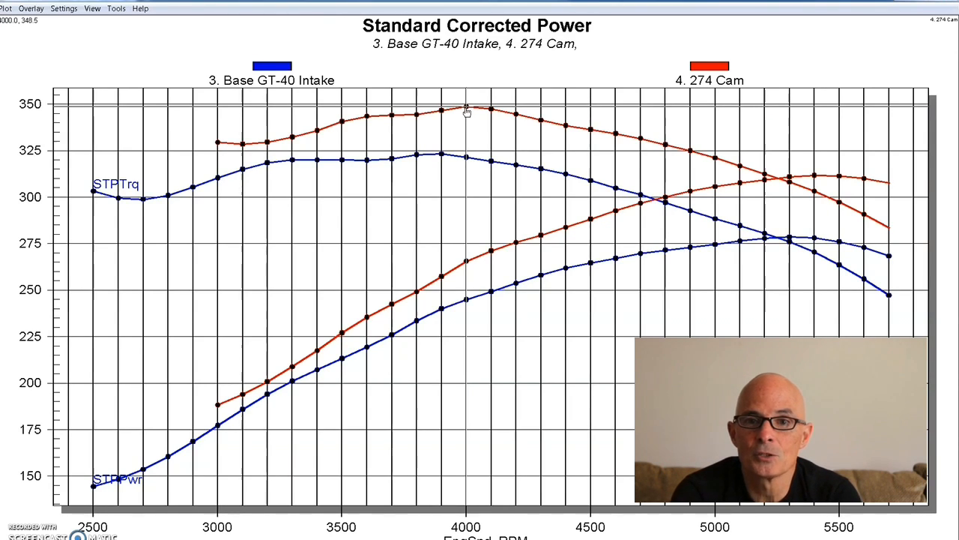
mouse_move(258, 36)
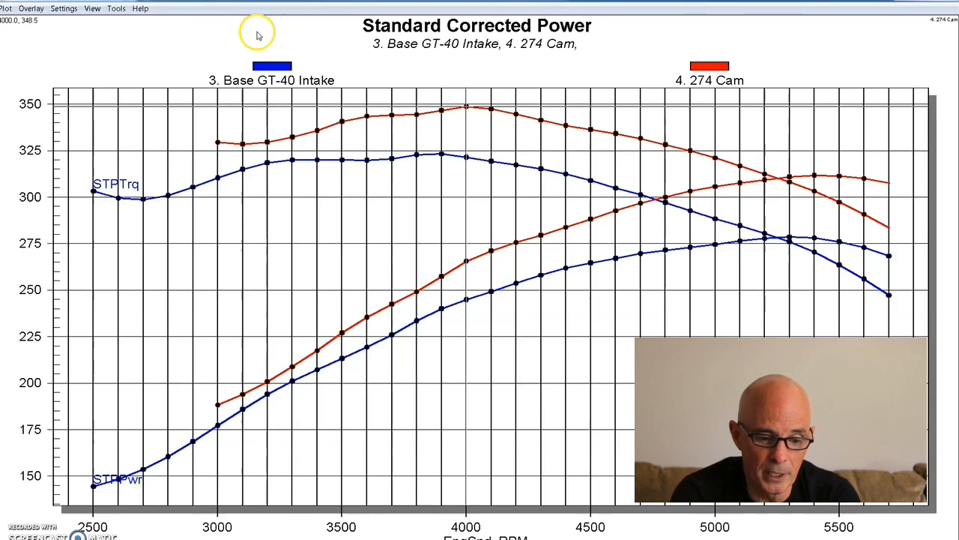
click(31, 9)
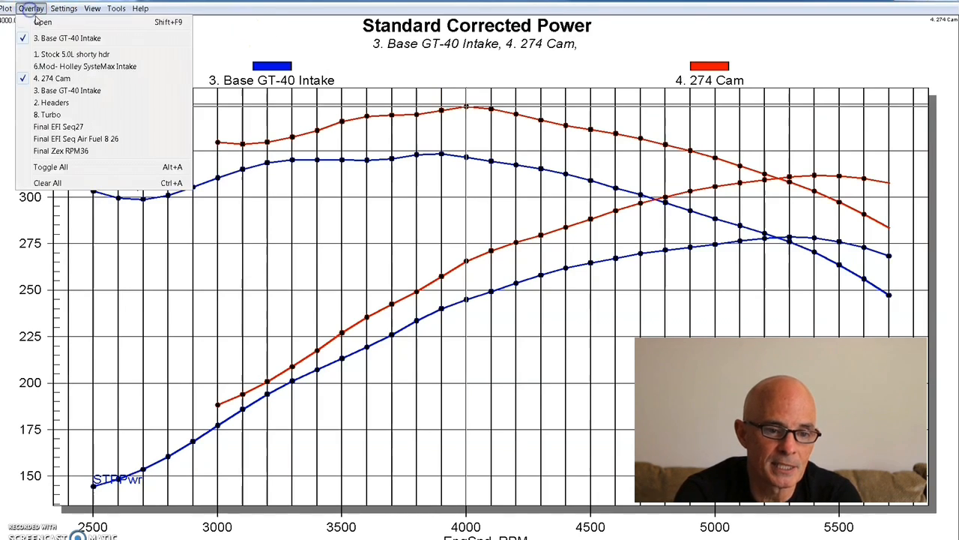
click(51, 101)
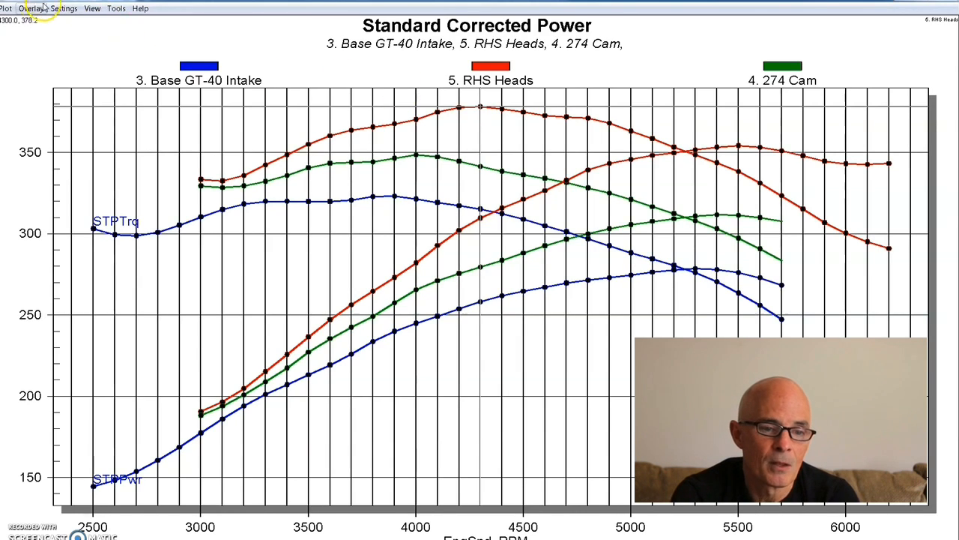
Load the 6.Mod-Holley SysteMax Intake run via Overlay > Open for a four-run comparison
click(30, 9)
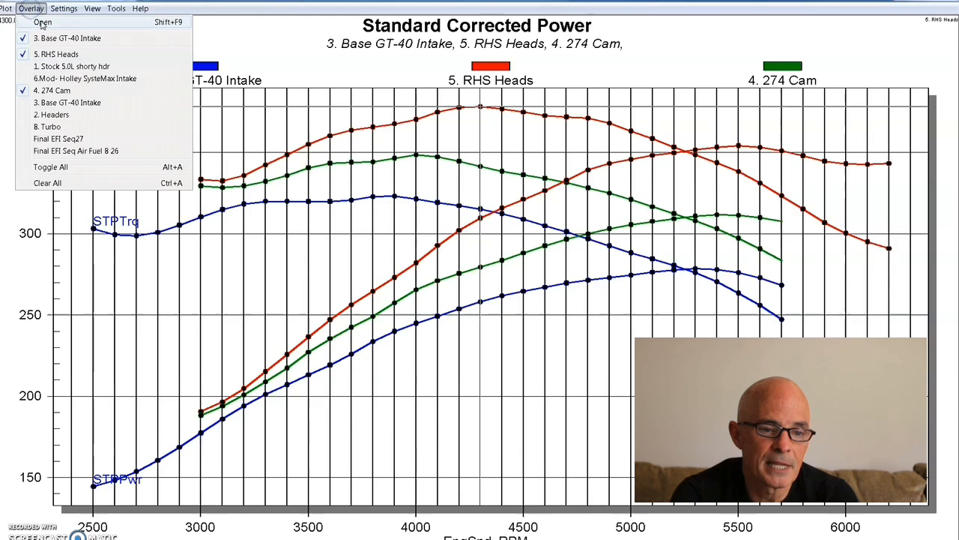
click(42, 23)
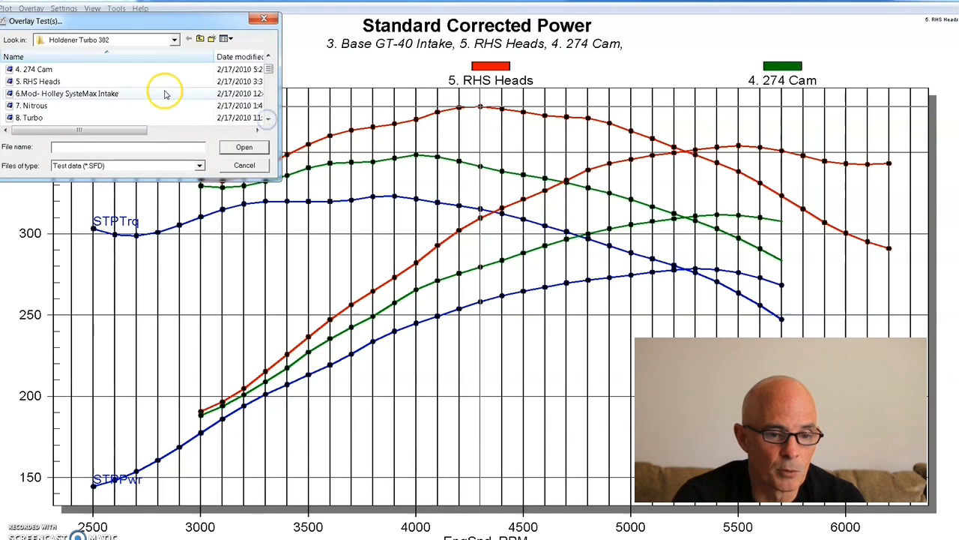
mouse_move(72, 96)
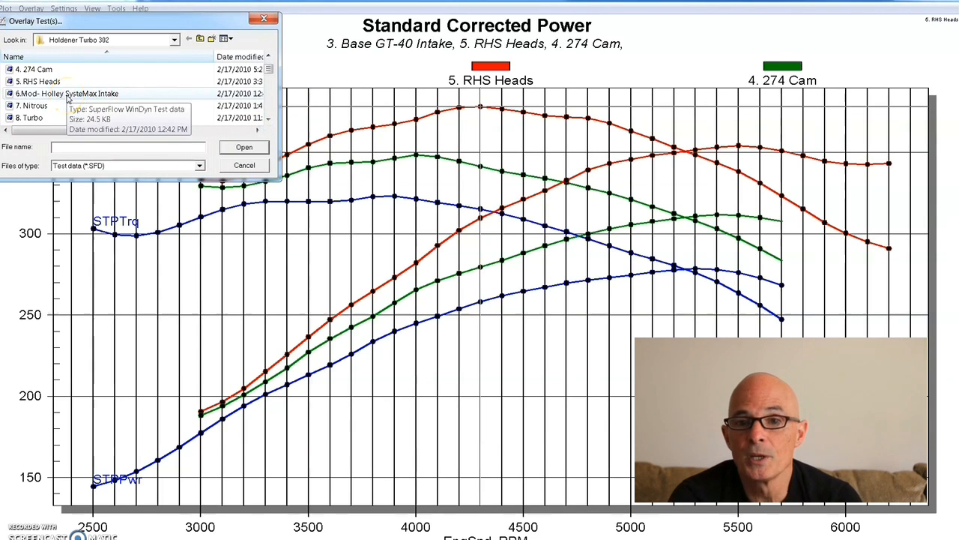
click(243, 146)
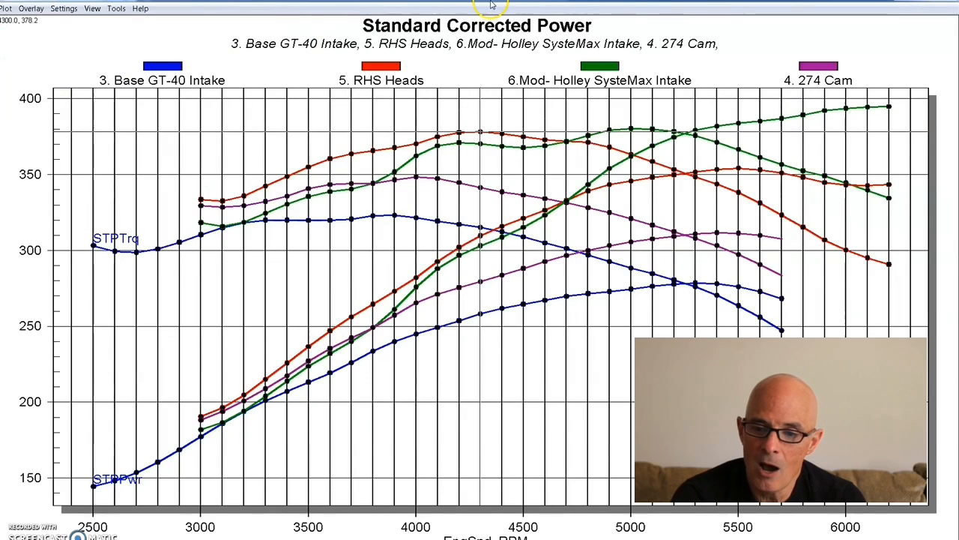
mouse_move(867, 107)
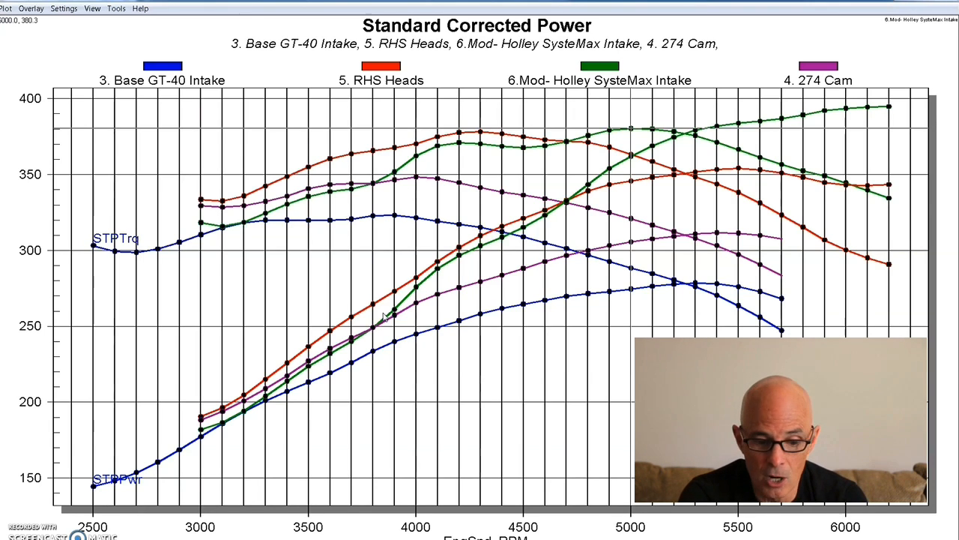
mouse_move(635, 305)
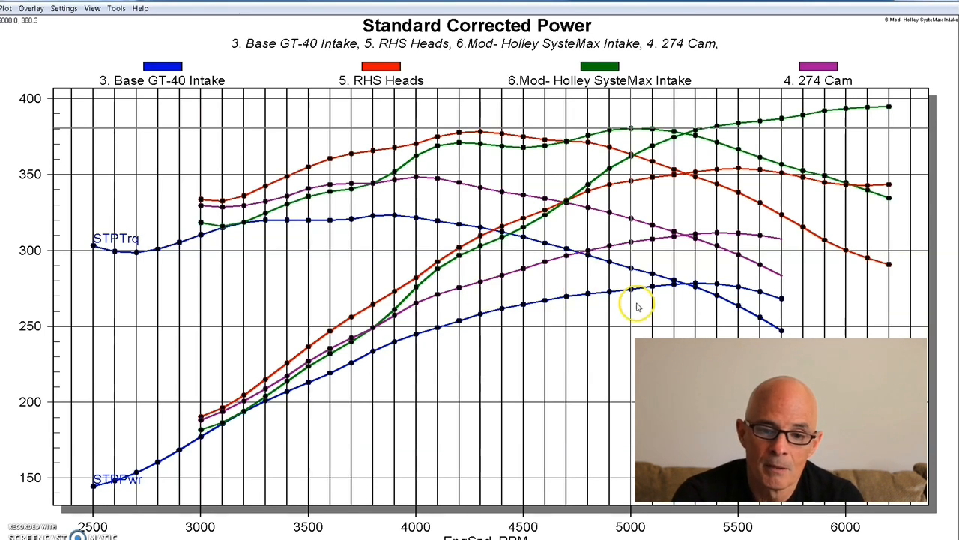
mouse_move(644, 122)
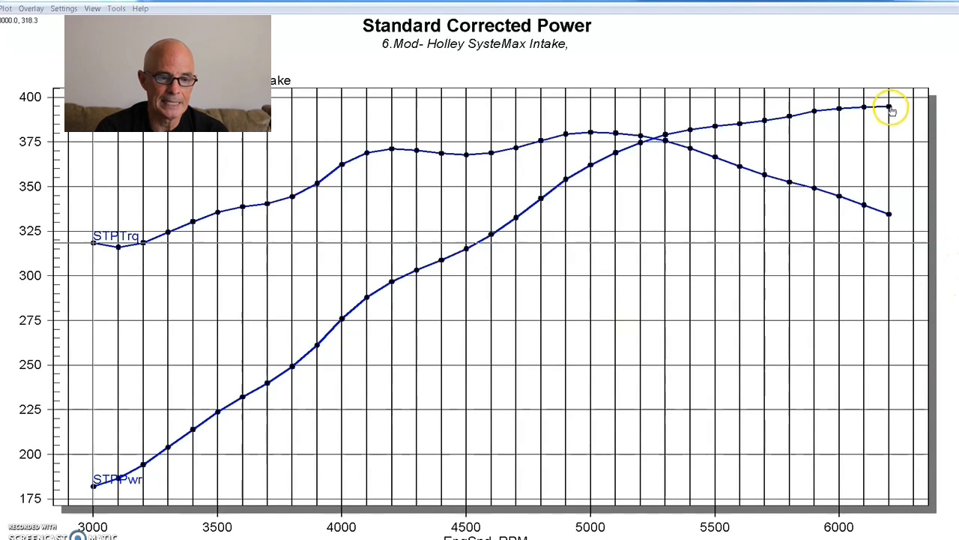
mouse_move(641, 148)
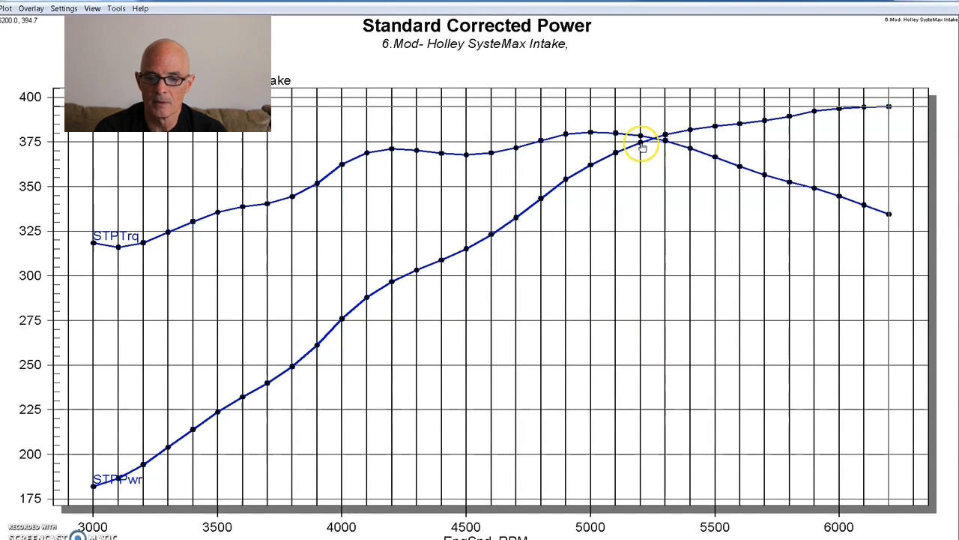
mouse_move(591, 138)
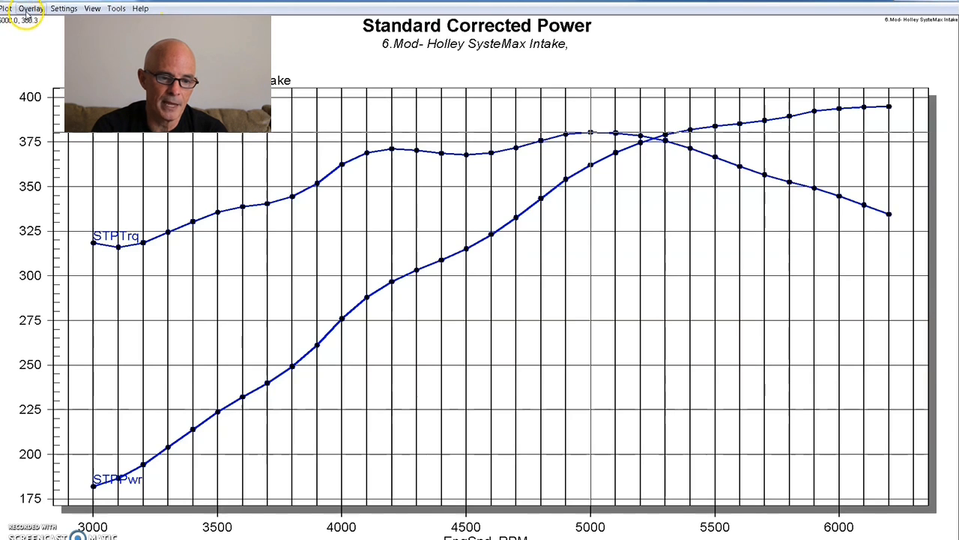
Toggle the 1. Stock 5.0L shorty hdr overlay on and off, leaving the overlay choices showing
click(30, 9)
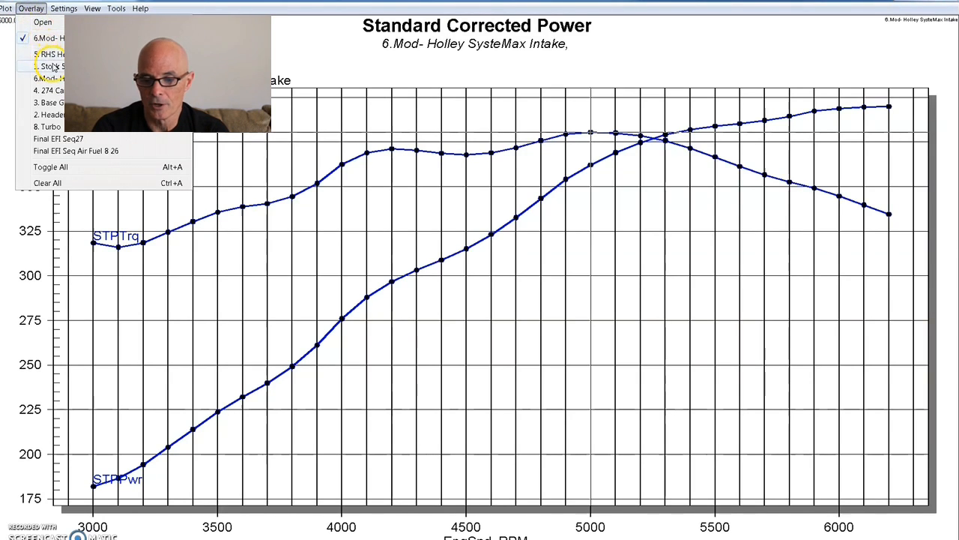
click(57, 66)
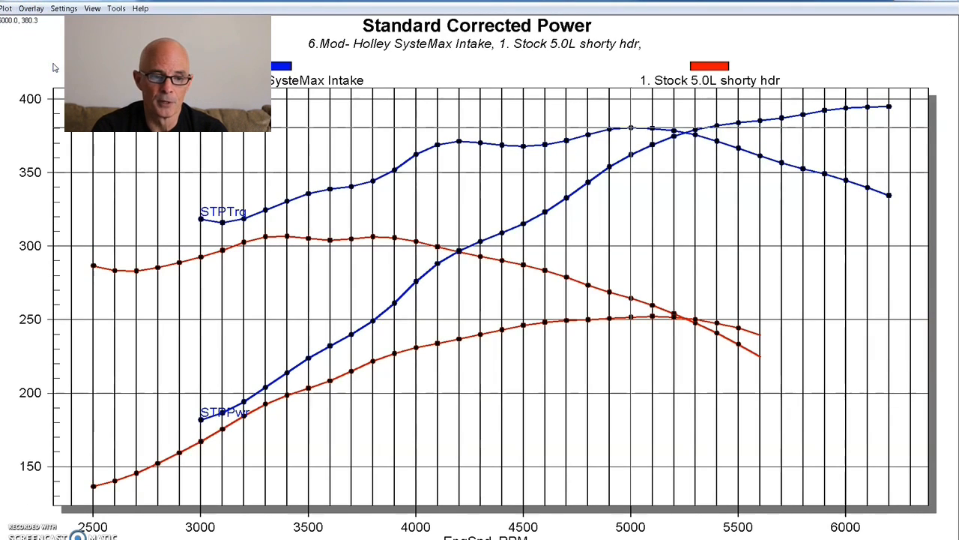
click(32, 9)
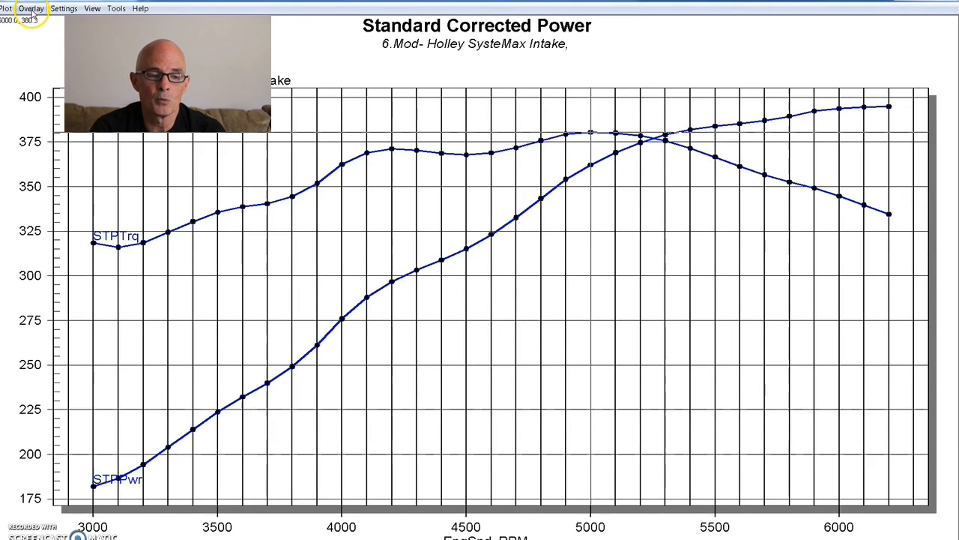
click(30, 9)
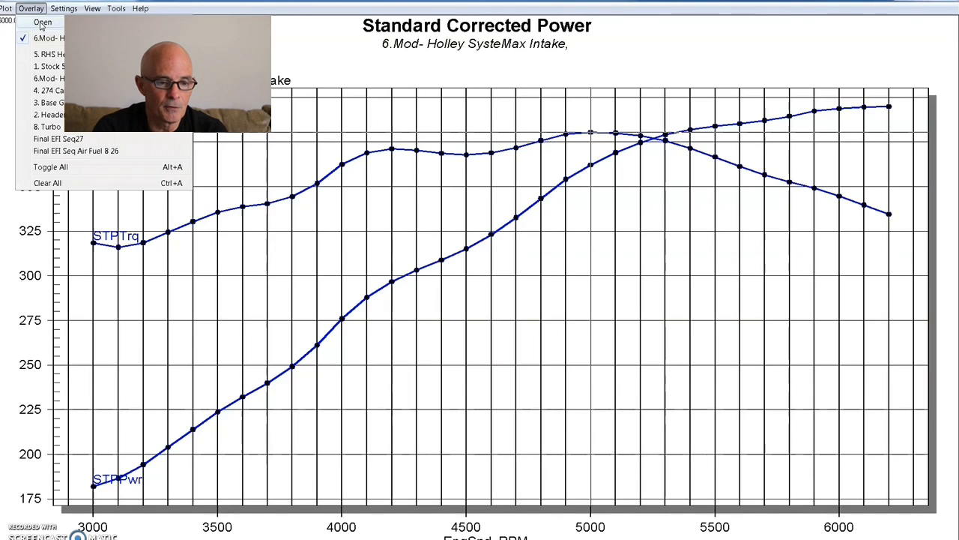
Browse down the Overlay Tests list toward the 7. Nitrous run
click(42, 23)
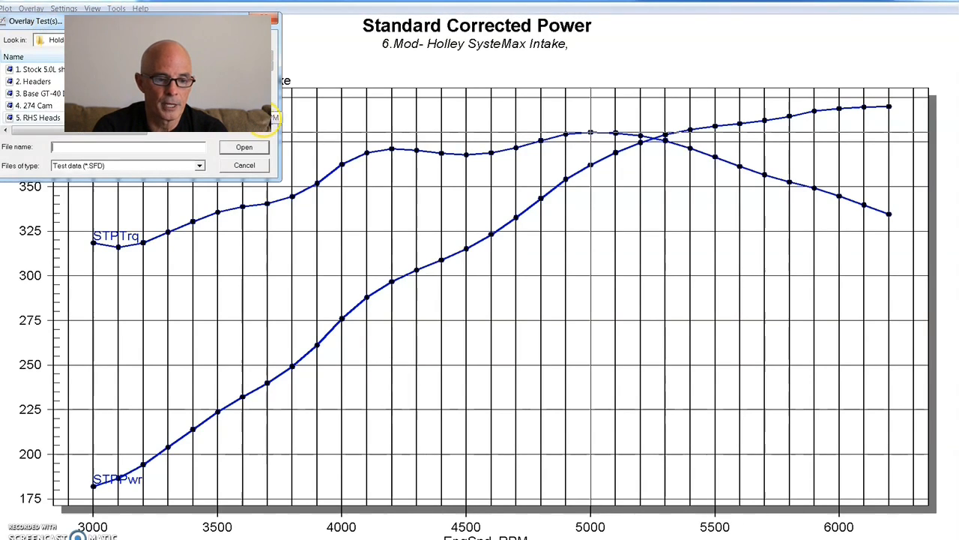
scroll(down, 3)
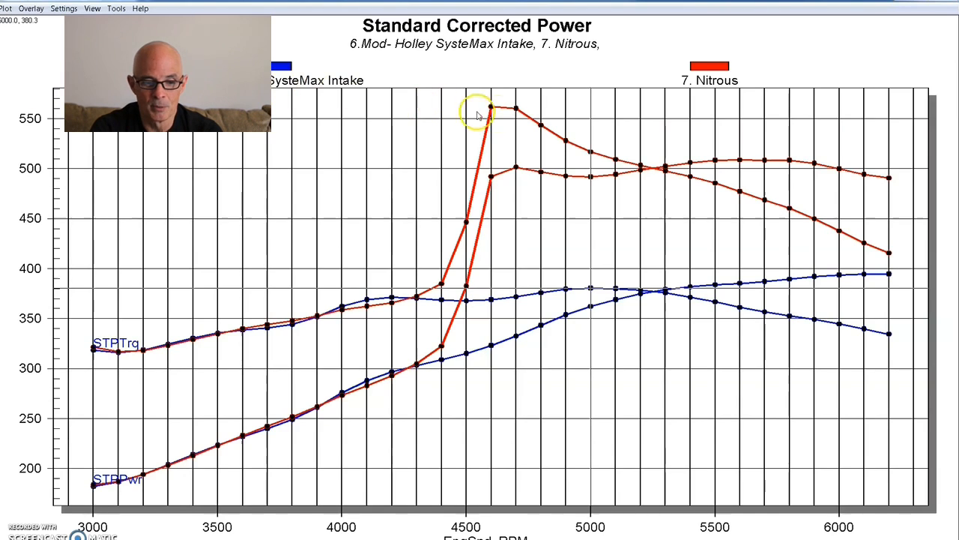
mouse_move(737, 156)
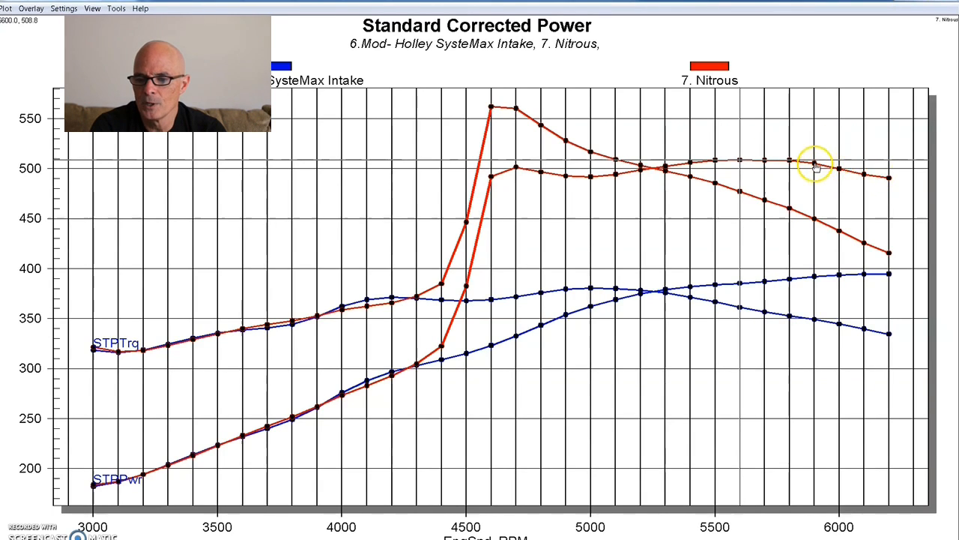
mouse_move(750, 237)
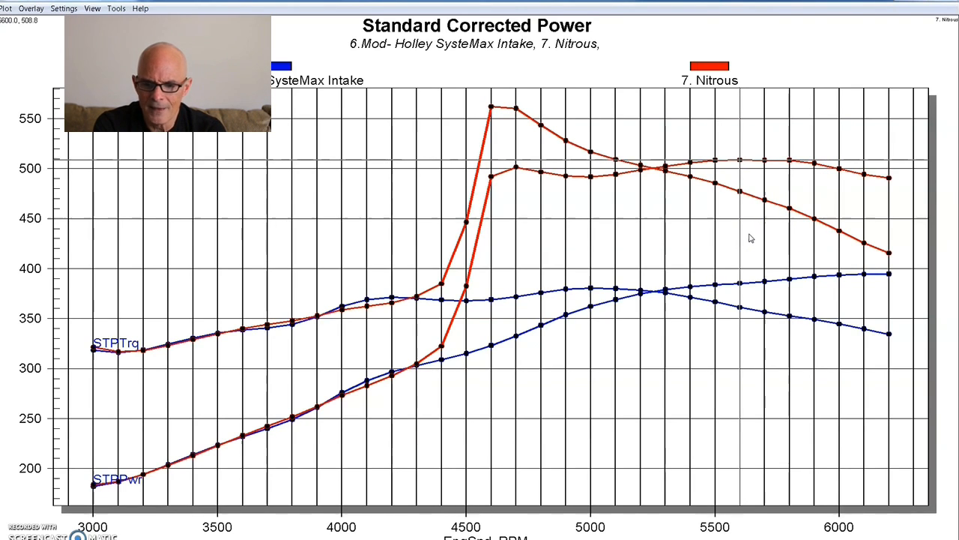
mouse_move(845, 210)
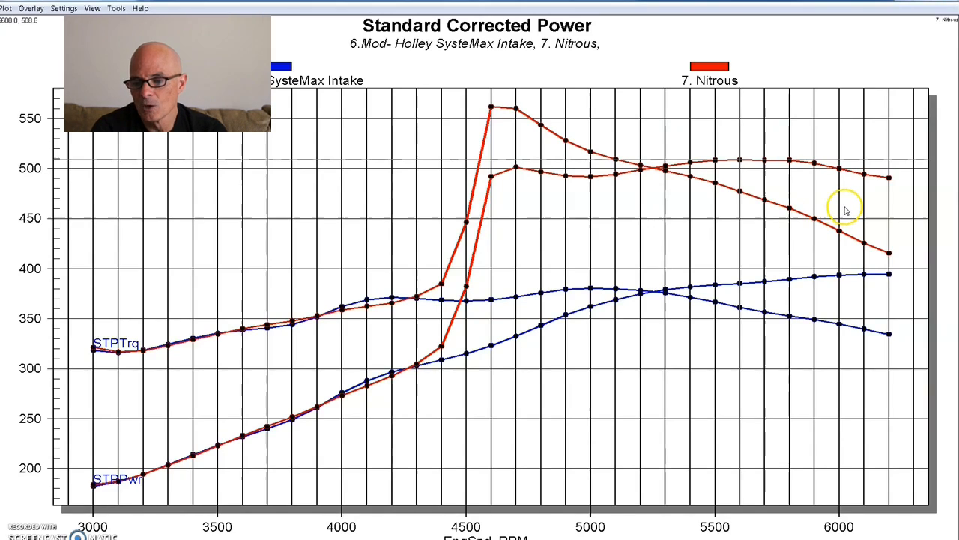
mouse_move(890, 174)
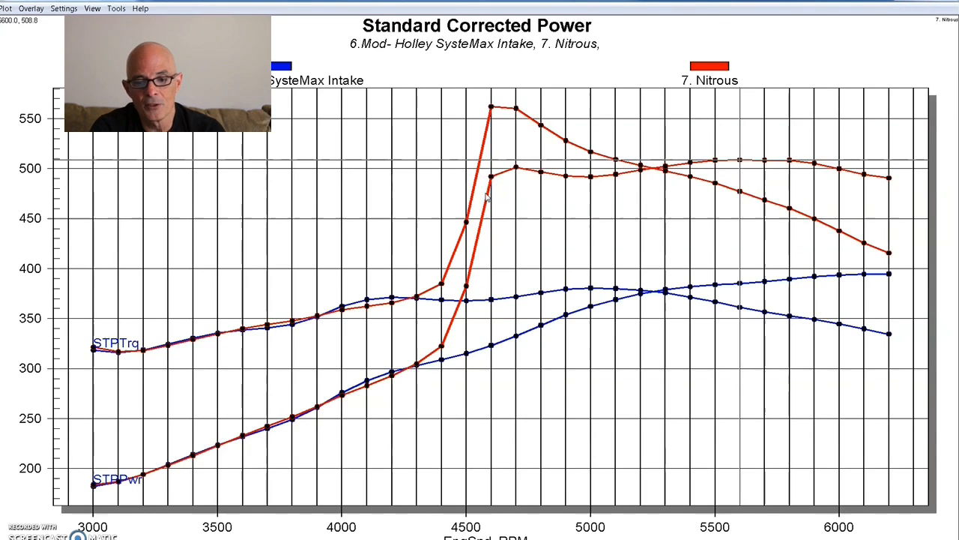
mouse_move(382, 102)
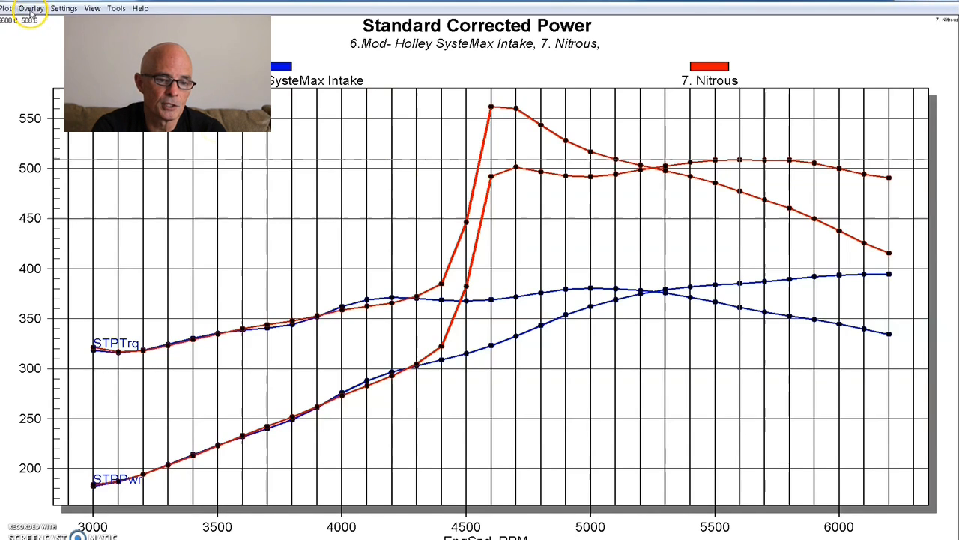
Load the 8. Turbo run in place of the nitrous overlay on the Holley SysteMax Intake curves
click(30, 9)
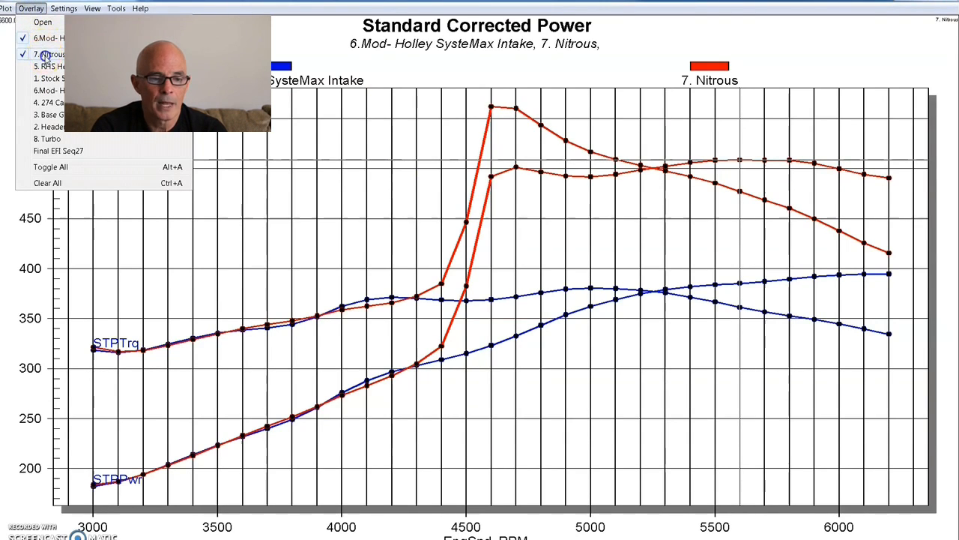
click(42, 21)
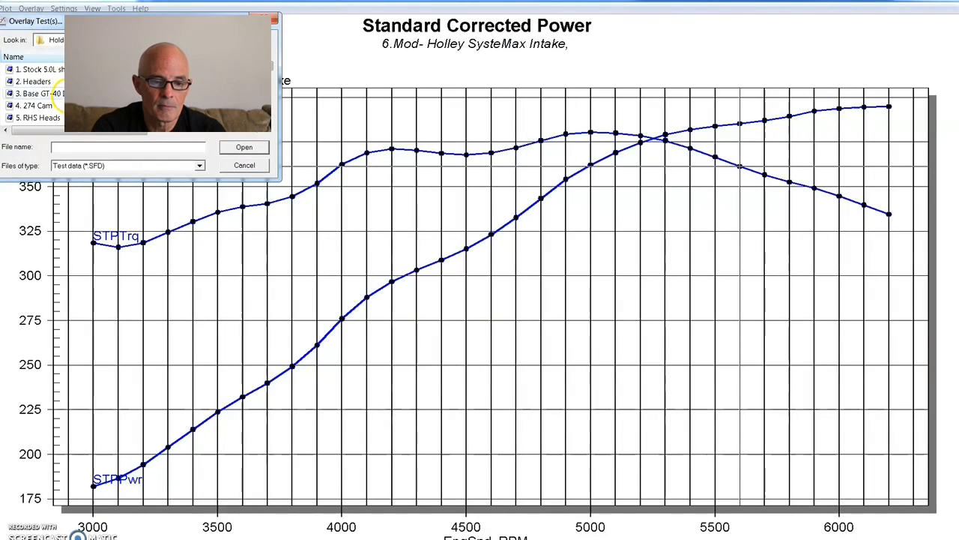
scroll(down, 3)
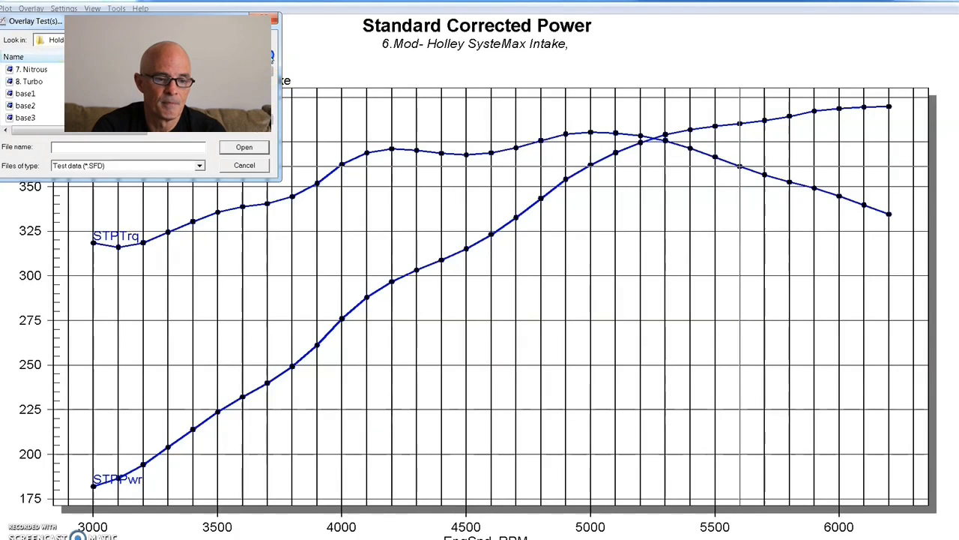
click(243, 147)
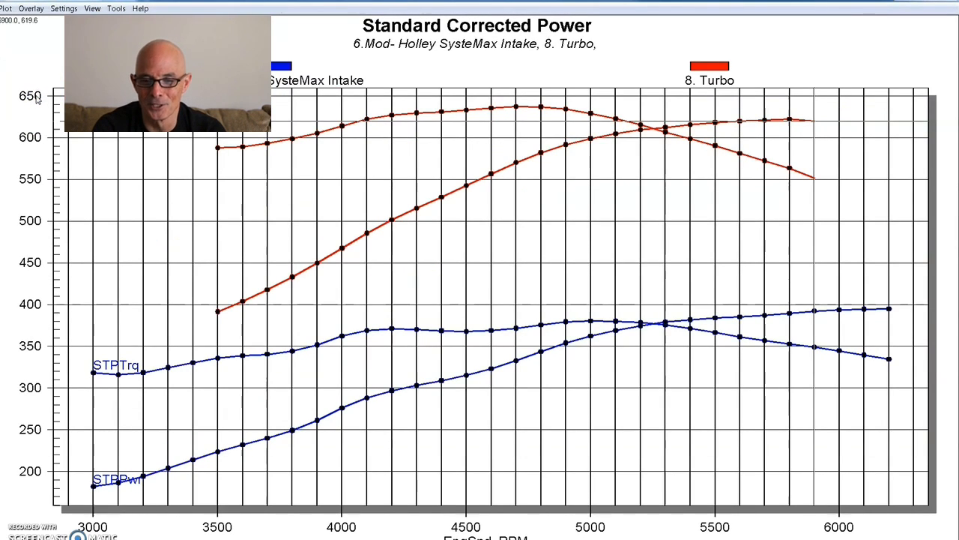
mouse_move(34, 74)
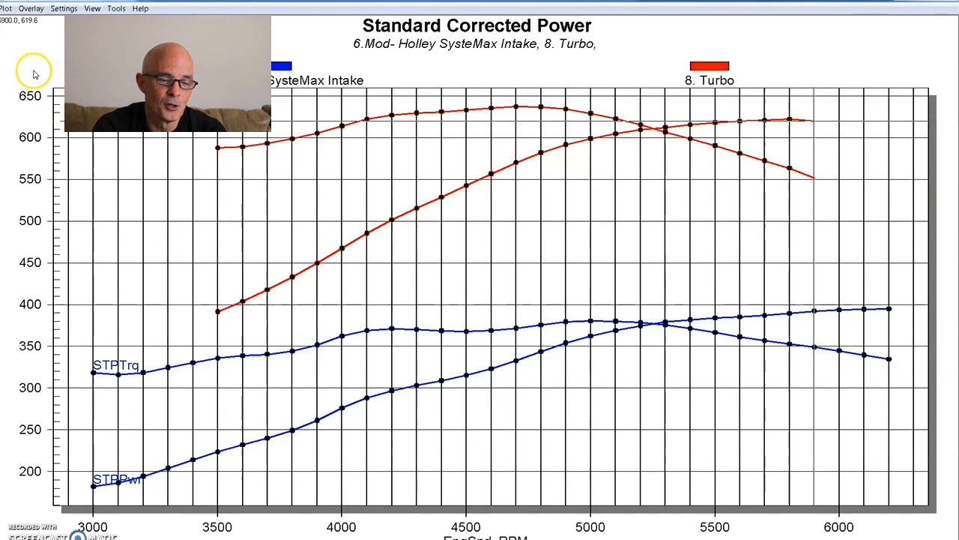
click(6, 9)
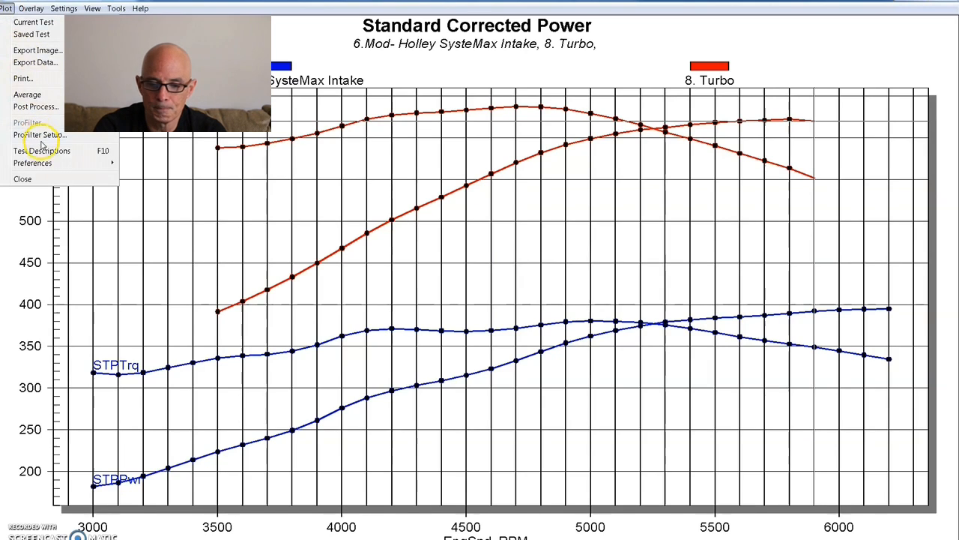
click(42, 150)
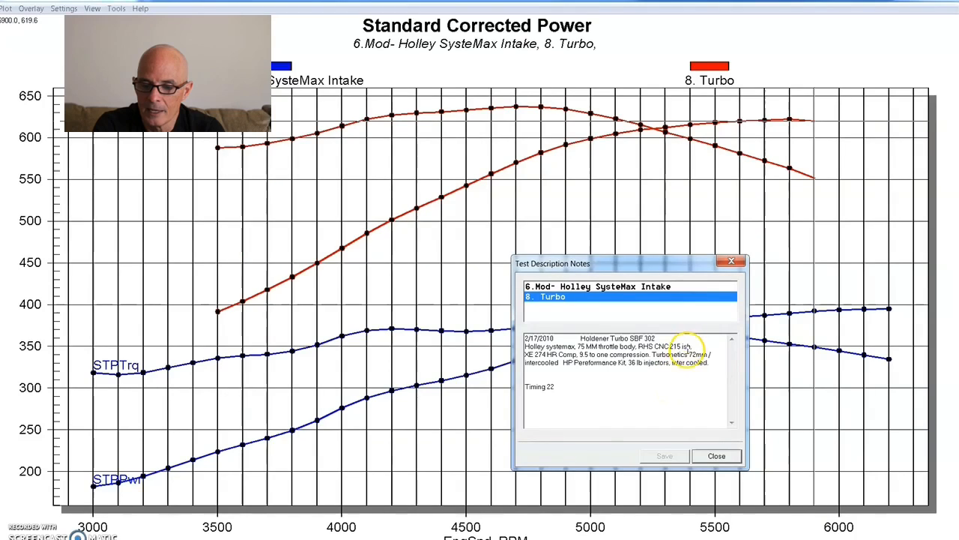
click(716, 456)
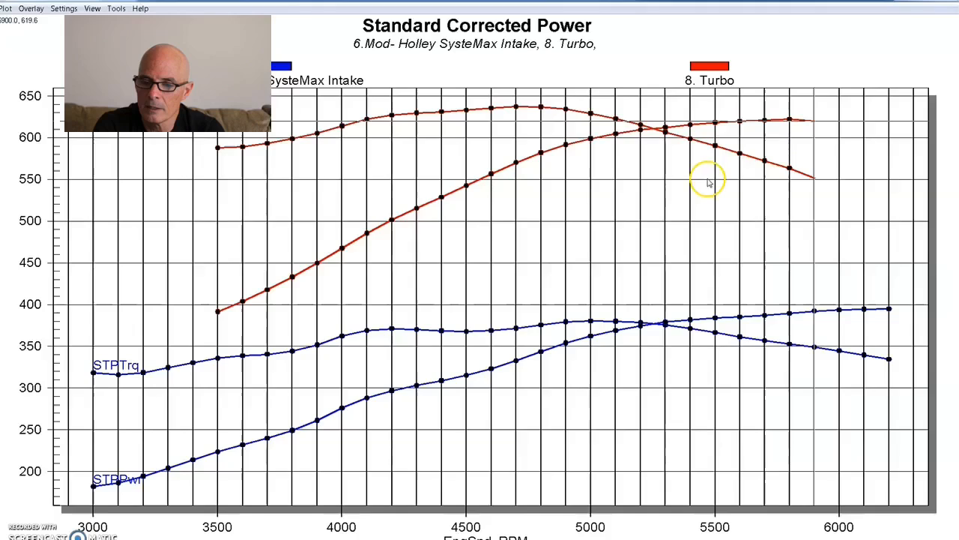